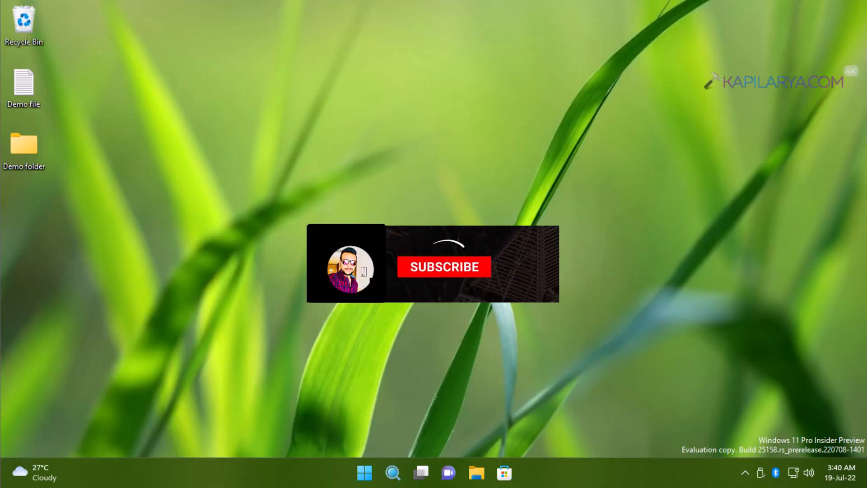
Step: Launch Settings from the Start quick-link menu and reach the System > Recovery page
click(444, 267)
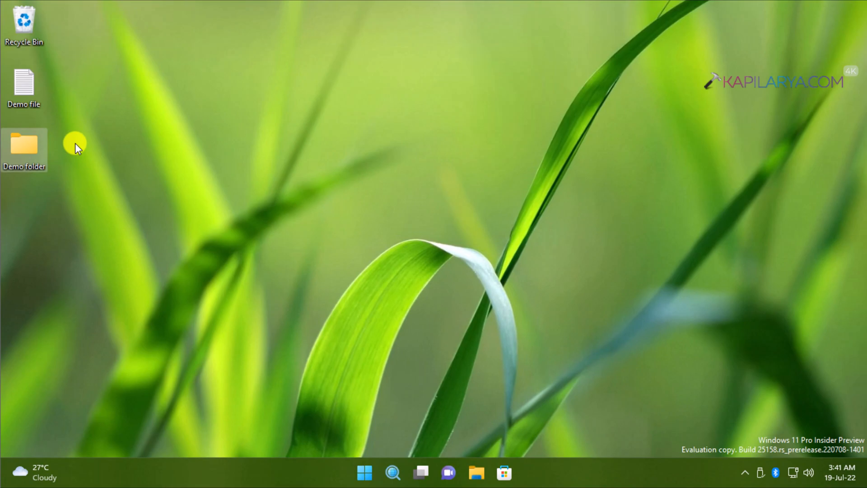
mouse_move(192, 227)
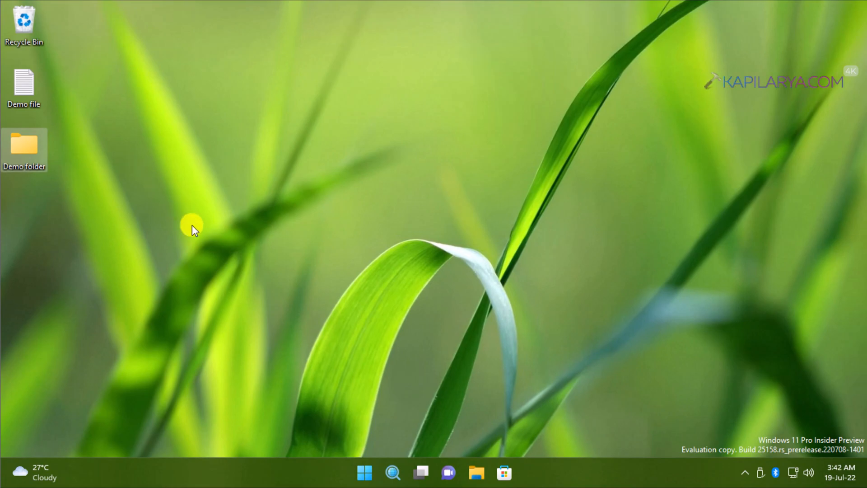
mouse_move(363, 471)
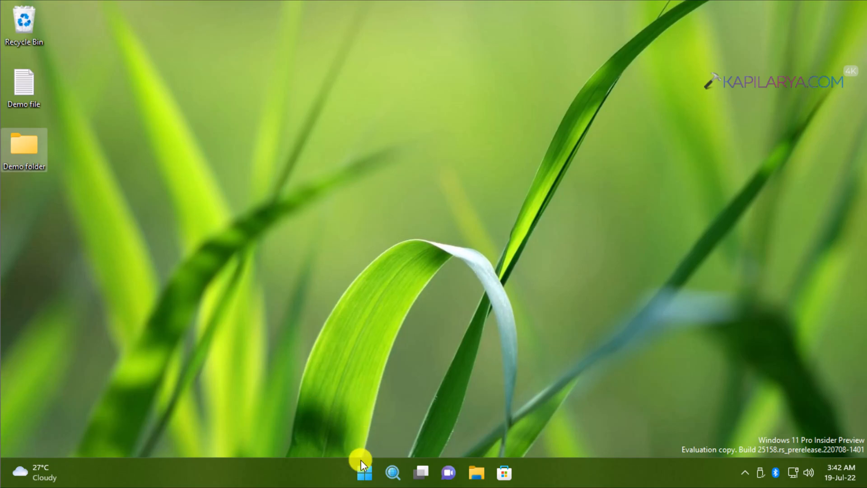
click(364, 473)
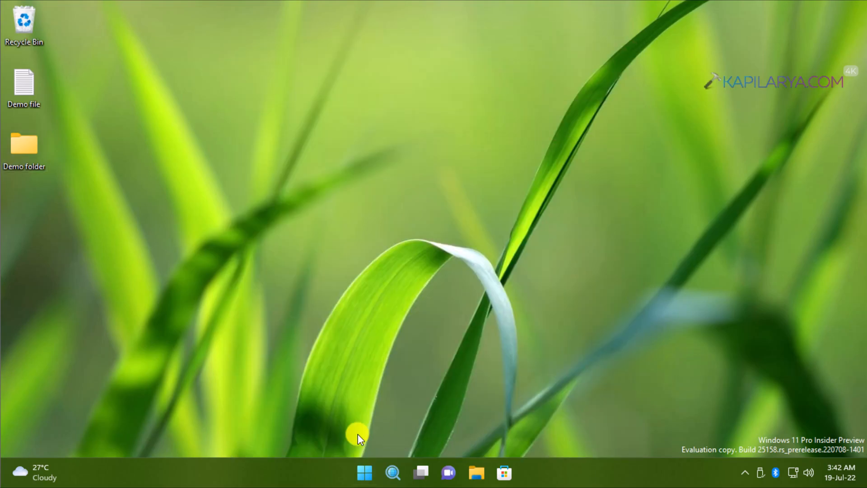
mouse_move(363, 473)
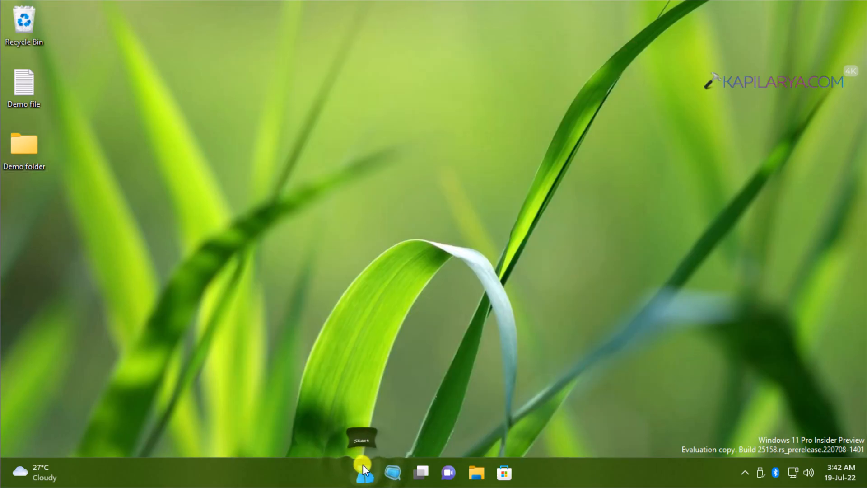
right_click(364, 473)
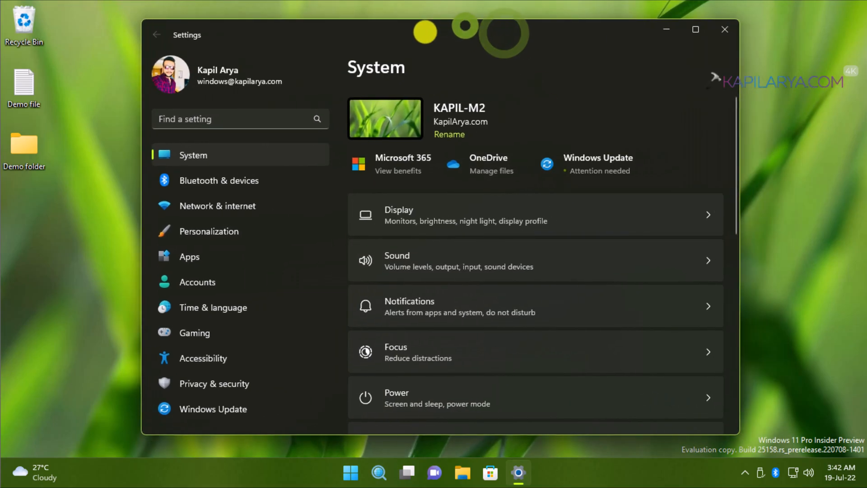
scroll(down, 3)
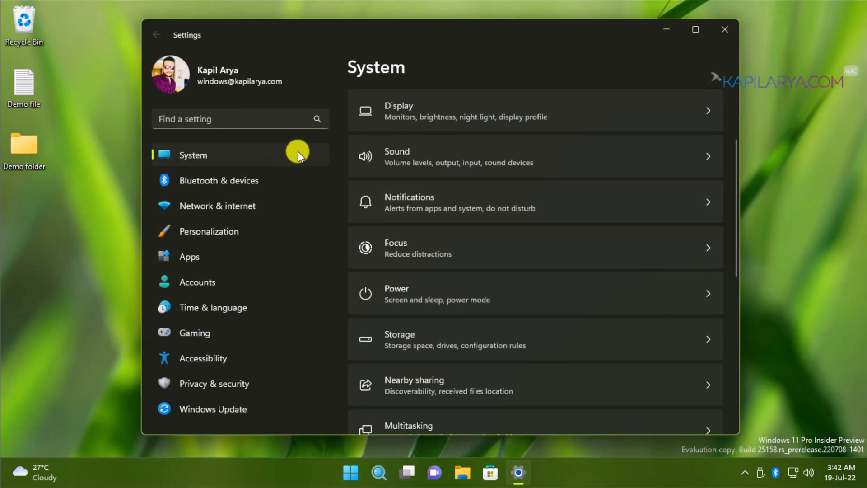
scroll(down, 3)
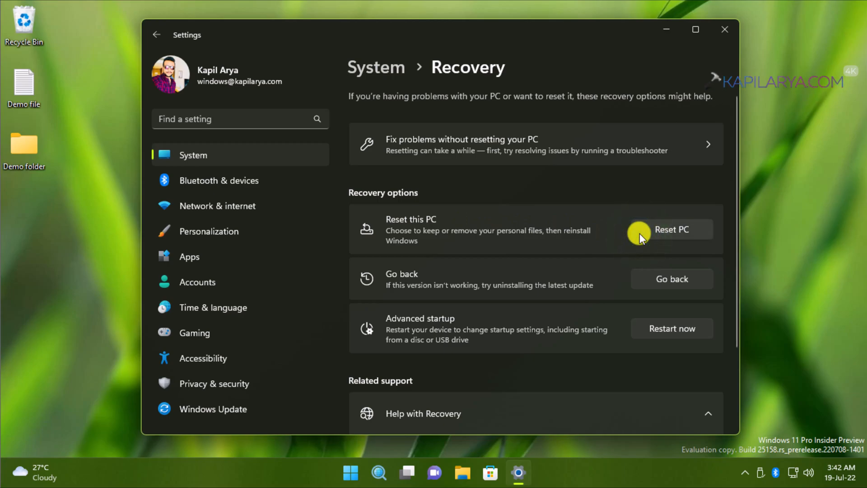
Step: Start Reset this PC from Recovery options to reach the Keep my files choice
click(670, 229)
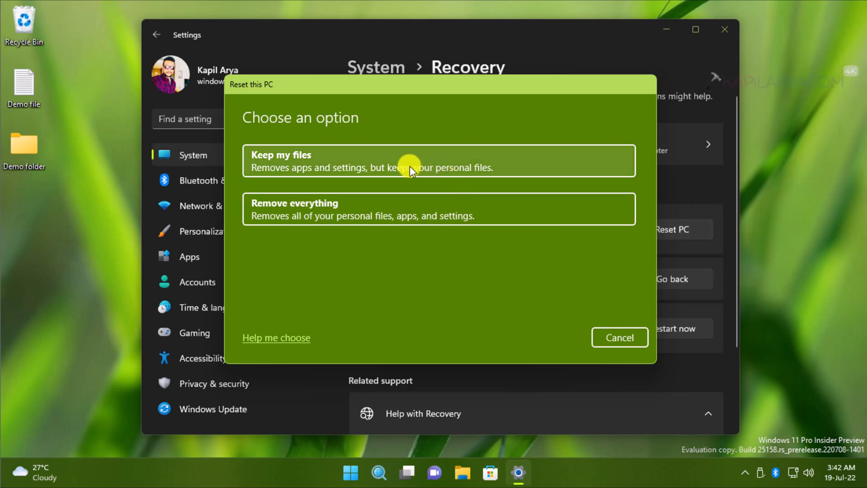
mouse_move(323, 206)
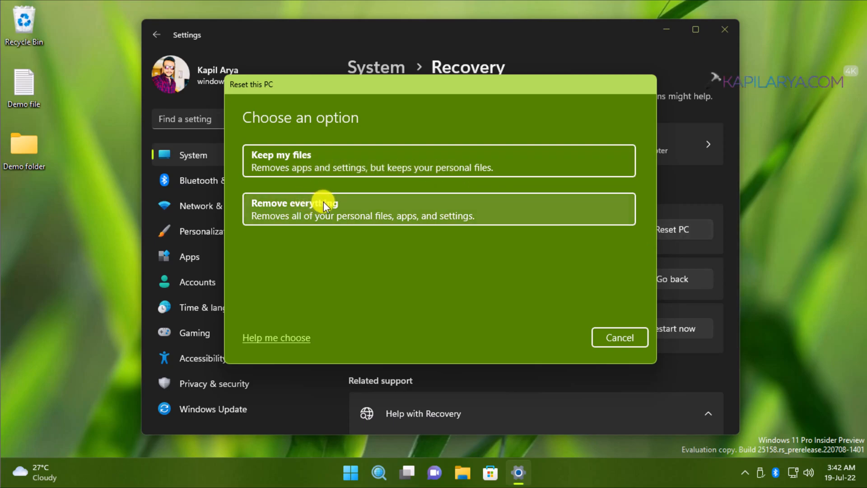
mouse_move(332, 167)
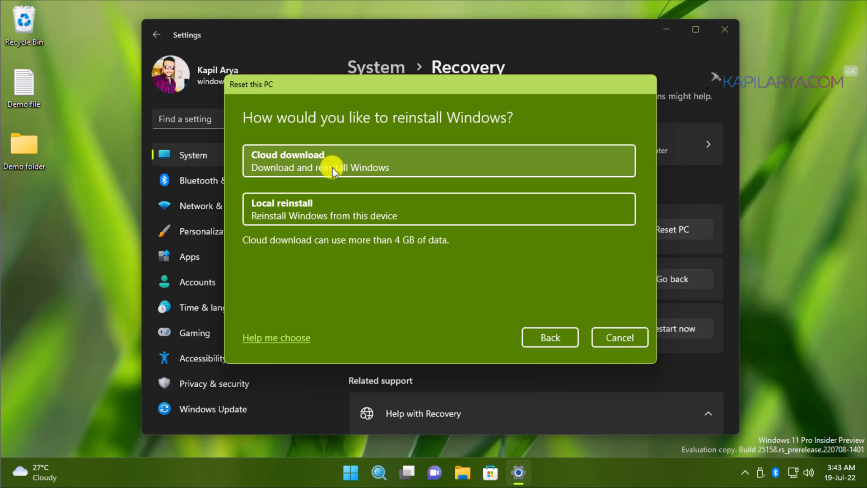
mouse_move(323, 209)
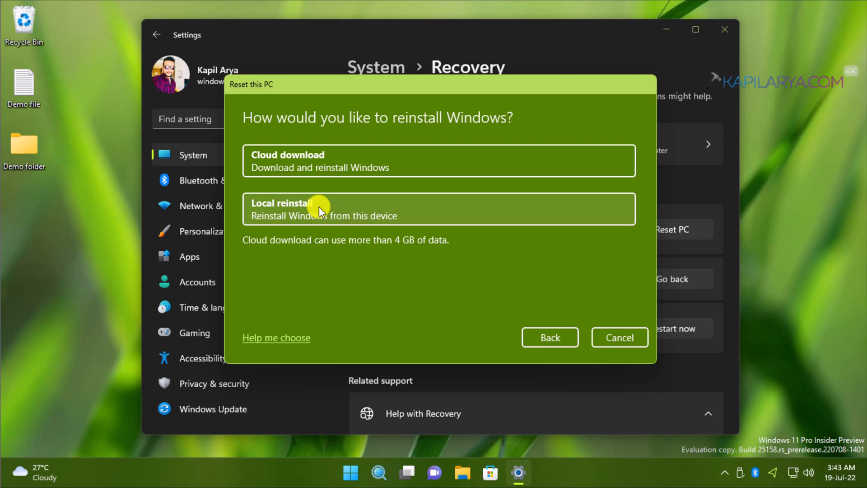
mouse_move(414, 206)
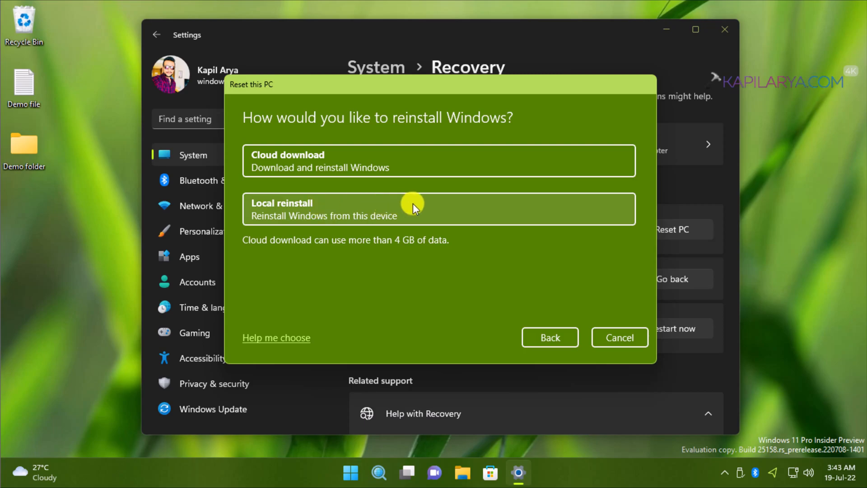
Step: Choose Local reinstall so Windows reinstalls from this device
click(438, 209)
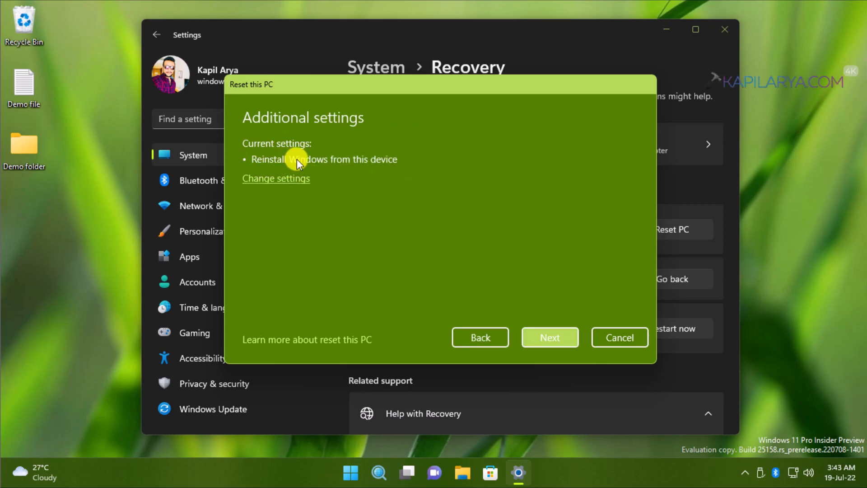
mouse_move(370, 190)
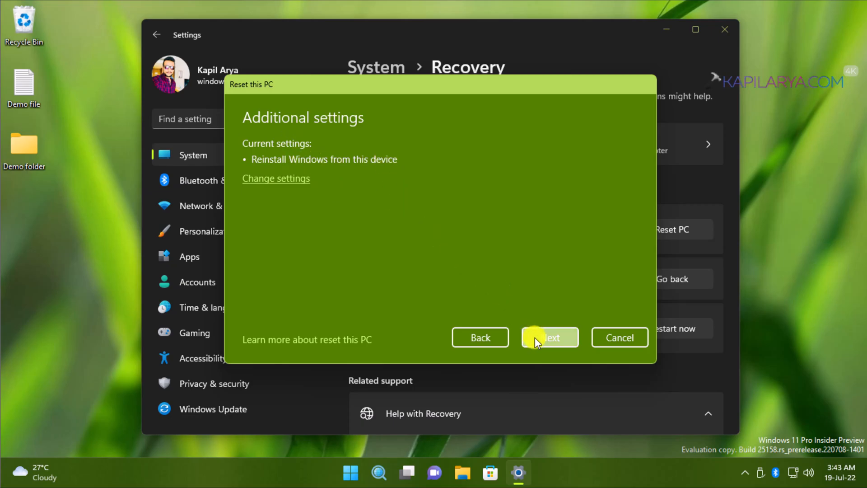
Step: Accept the Additional settings and continue to the recent update warning
click(549, 337)
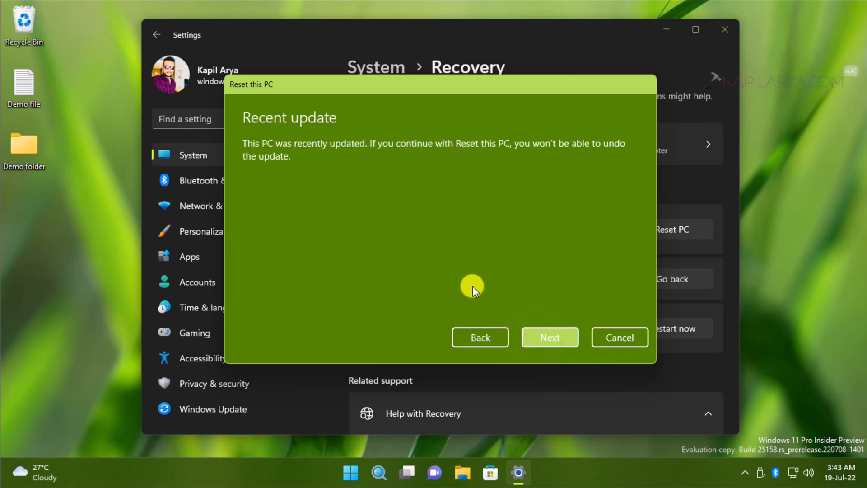
mouse_move(432, 153)
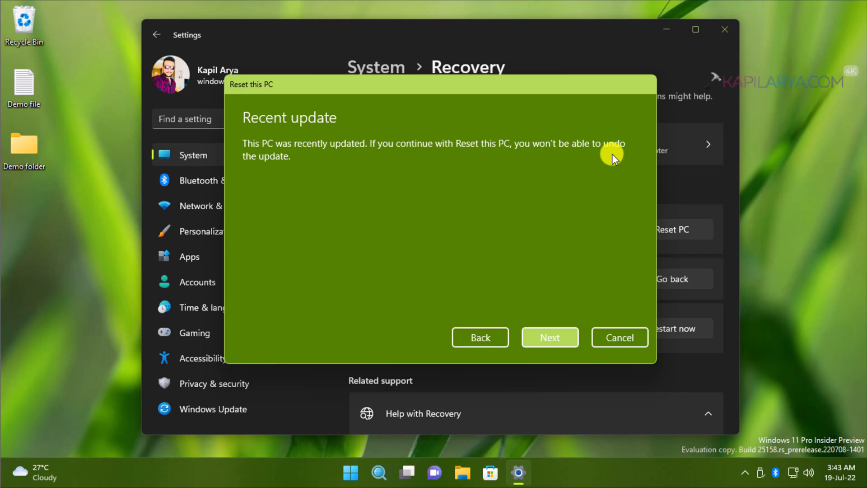
mouse_move(598, 180)
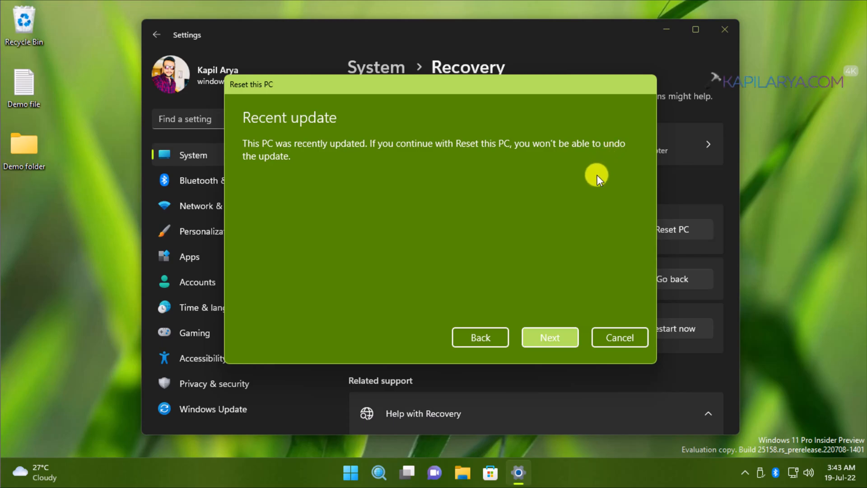
mouse_move(748, 458)
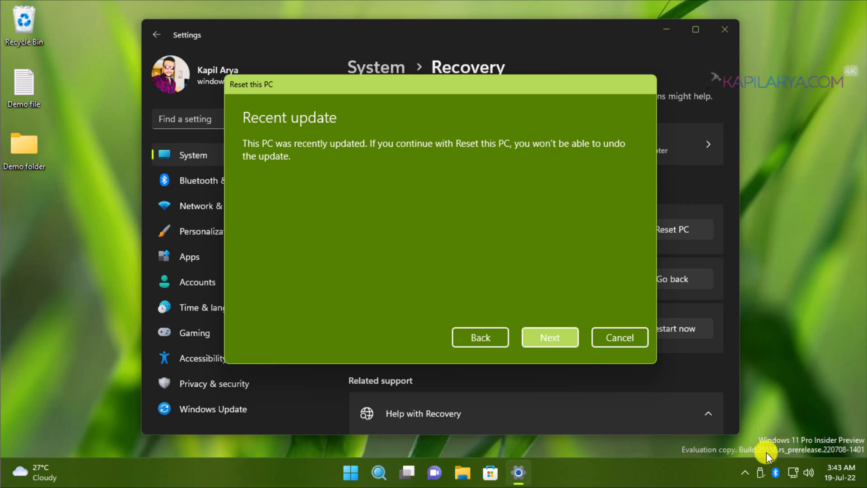
mouse_move(659, 352)
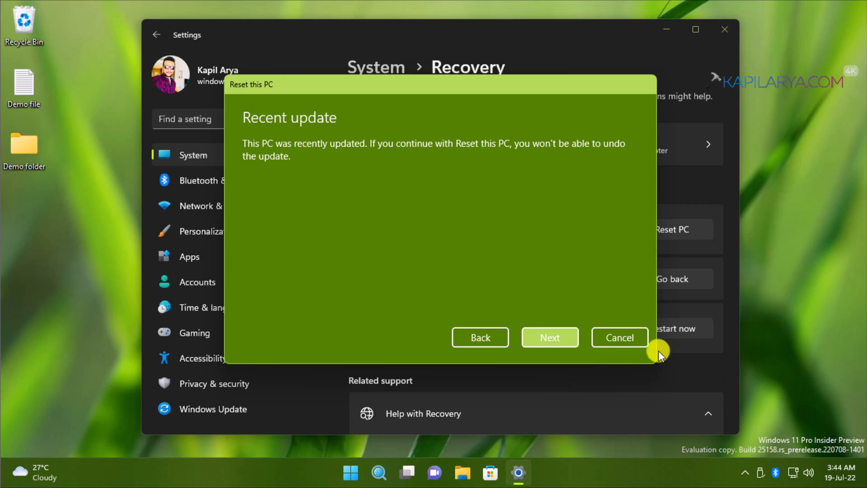
Step: Acknowledge the recent update warning to reach the Ready to reset this PC summary
click(550, 338)
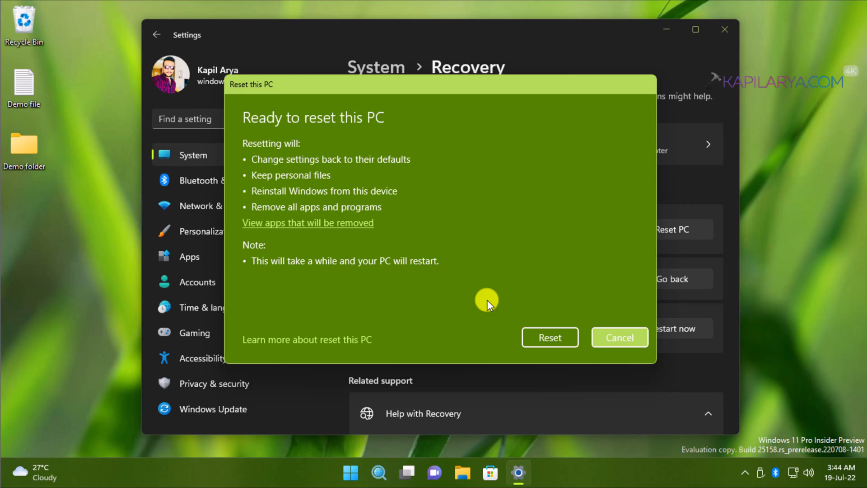
mouse_move(271, 168)
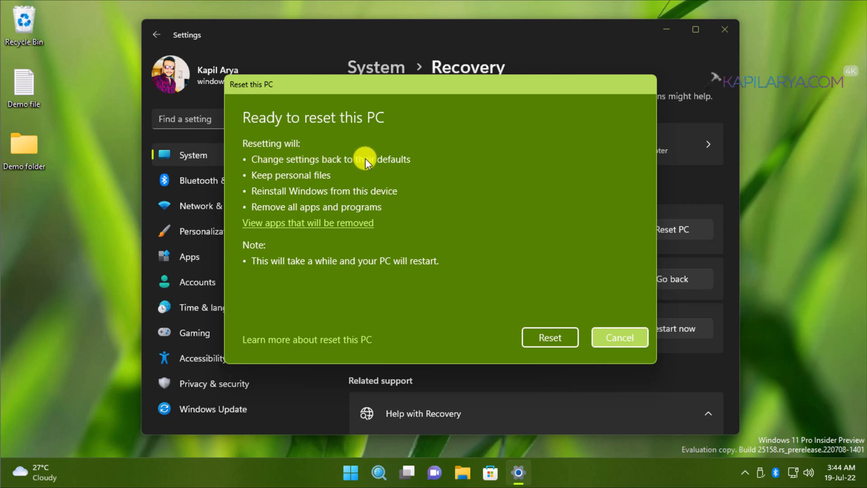
mouse_move(322, 181)
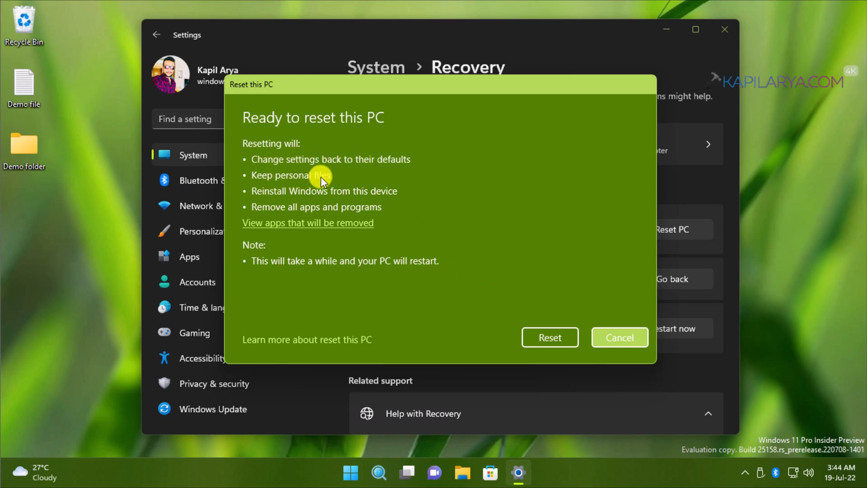
mouse_move(275, 197)
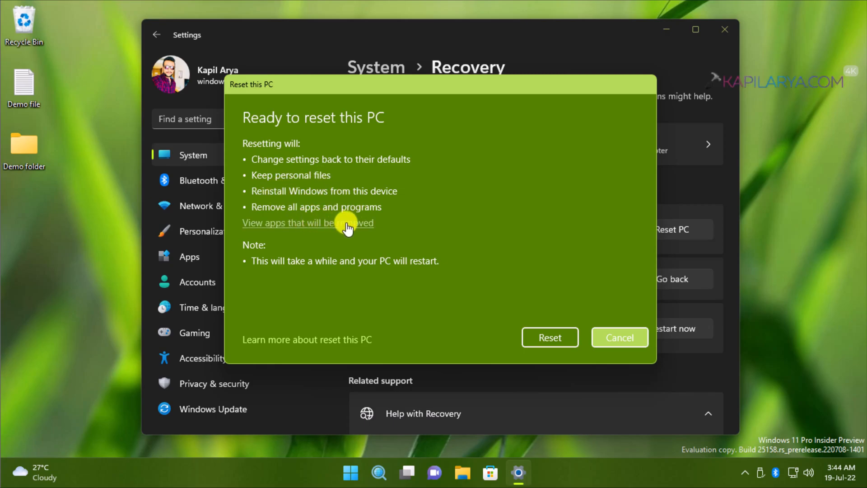
Step: Show the apps to be removed, including Google Chrome, OneDrive and VMware Tools
click(307, 222)
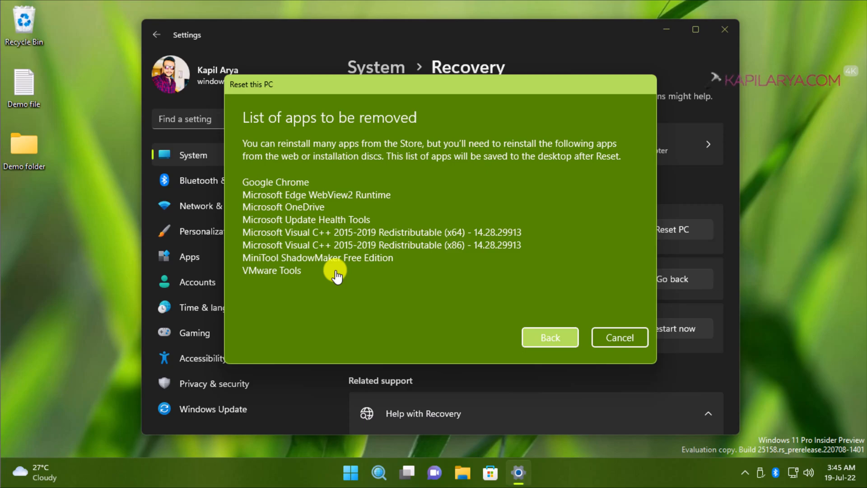
Step: Go back from the removed-apps list to the Ready to reset this PC summary
click(550, 338)
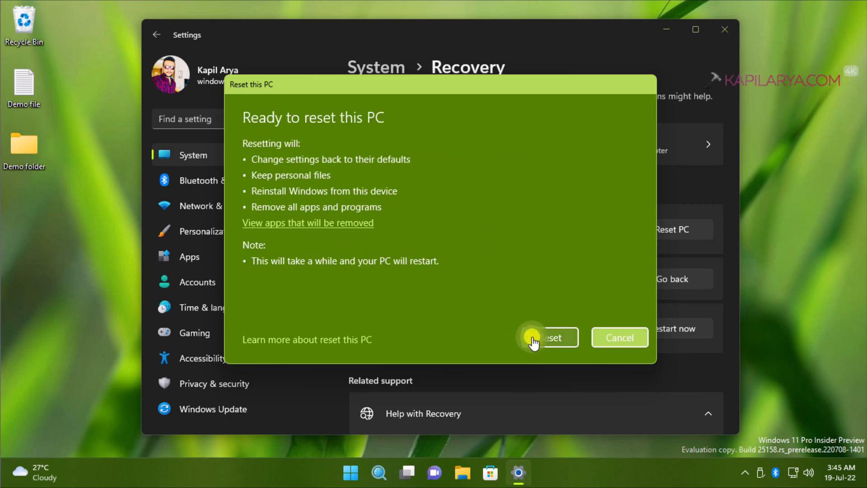
mouse_move(323, 270)
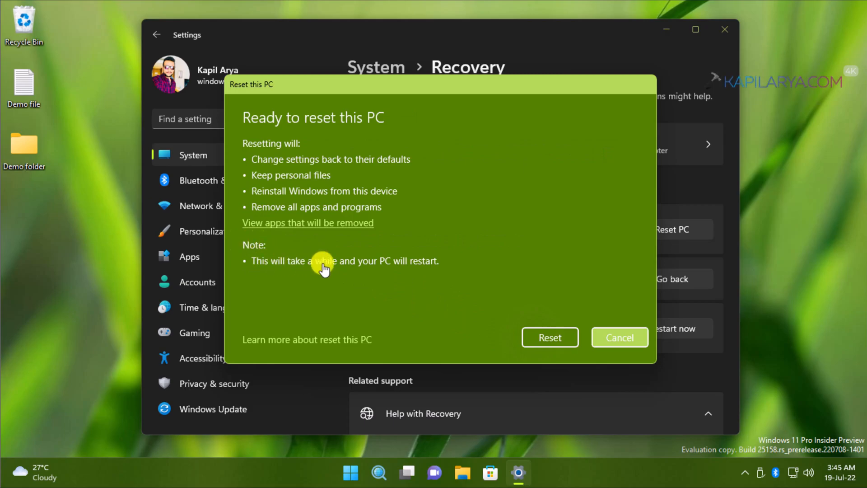
mouse_move(365, 277)
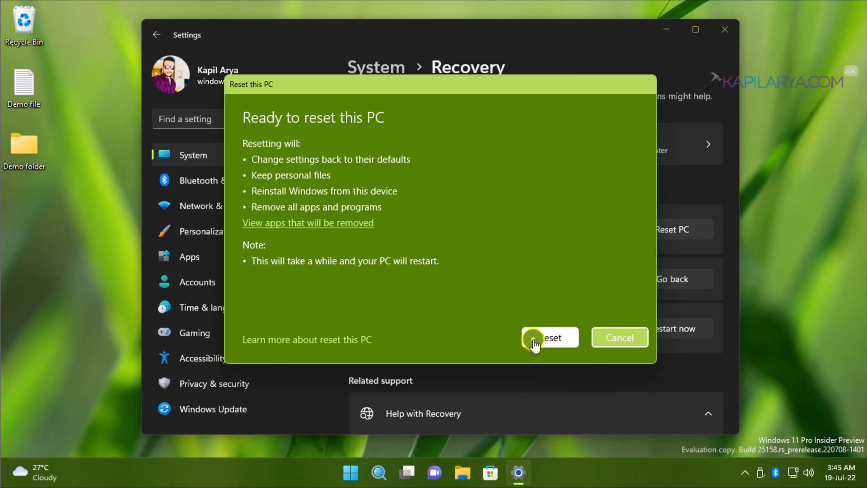
Step: Begin the reset so Windows starts preparing and restarts automatically
click(549, 337)
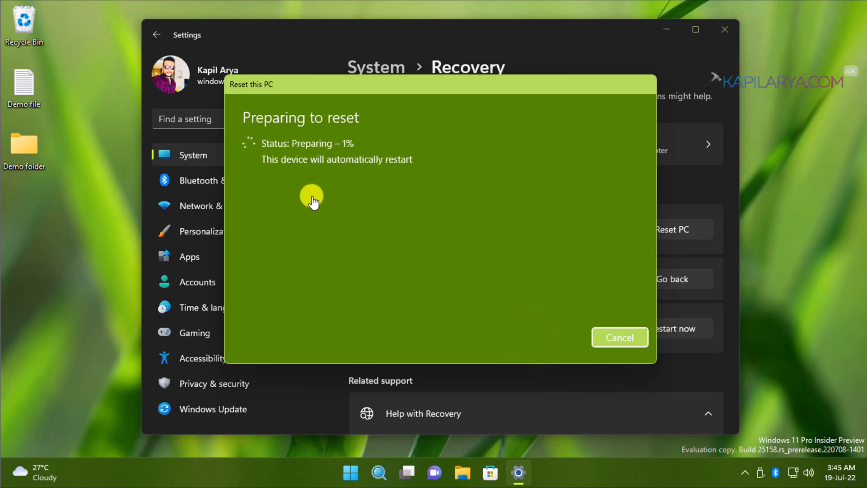
mouse_move(272, 186)
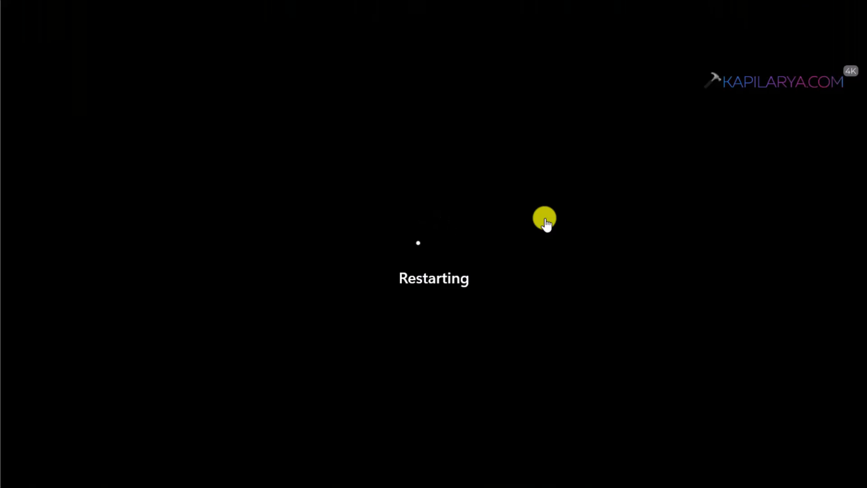
mouse_move(214, 418)
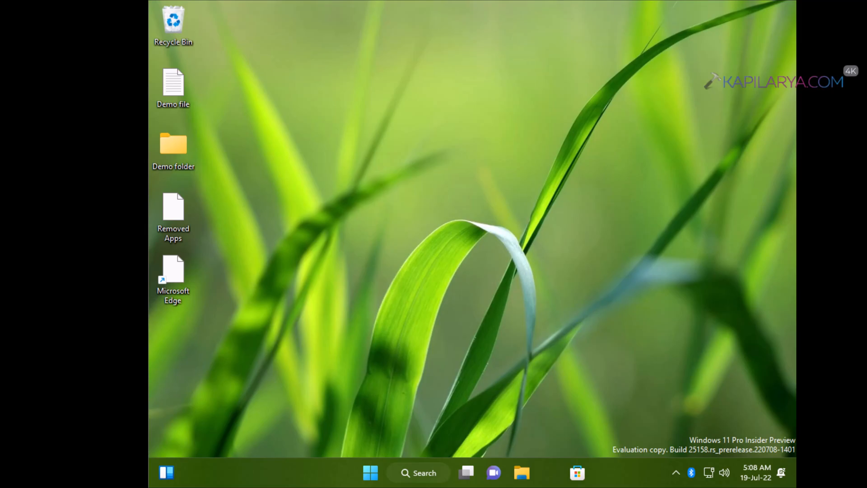
Step: On the reset desktop, open the Start menu showing Mail, Settings and File Explorer
click(370, 472)
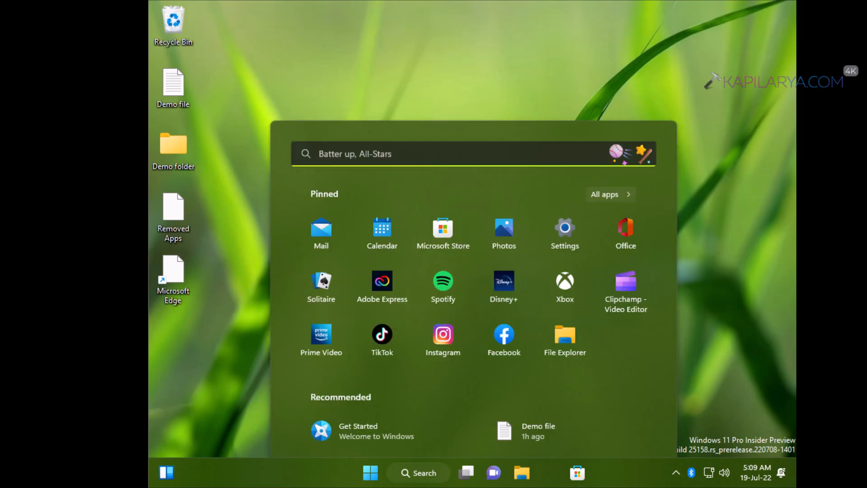